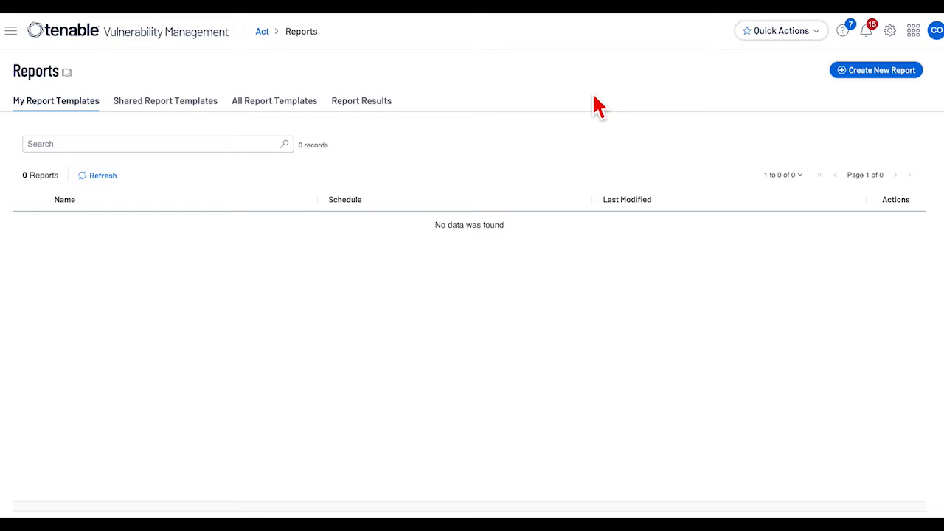
mouse_move(578, 122)
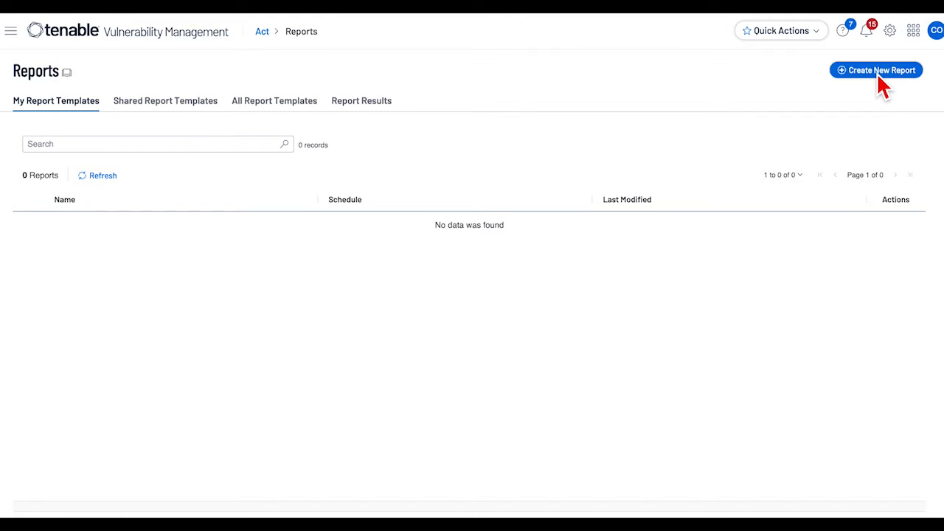
From the empty Reports list, start a new report to reach the template gallery
left_click(875, 70)
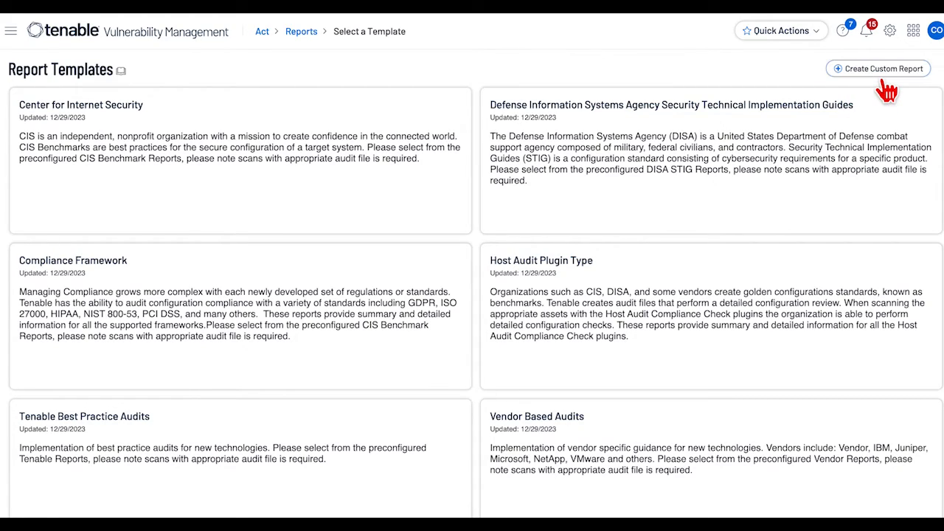
Choose Create Custom Report to get a blank Report Details form
left_click(878, 68)
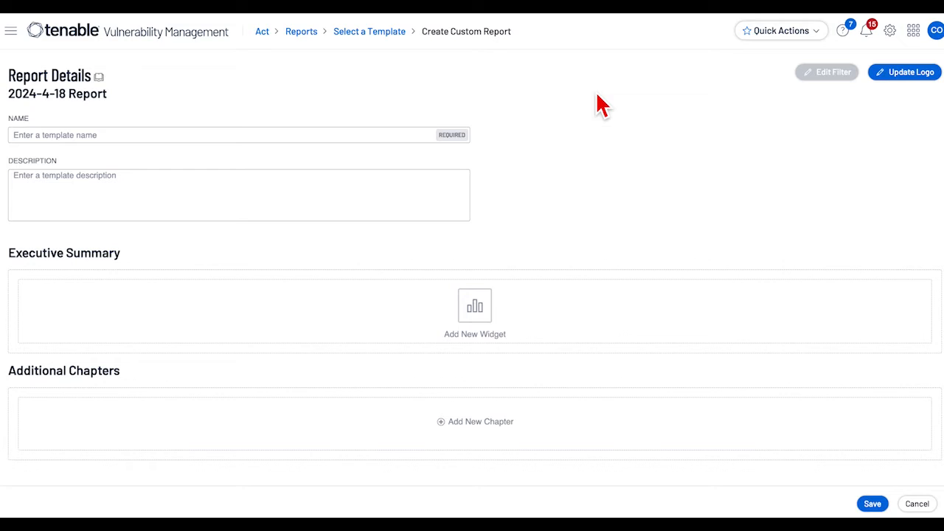
mouse_move(546, 162)
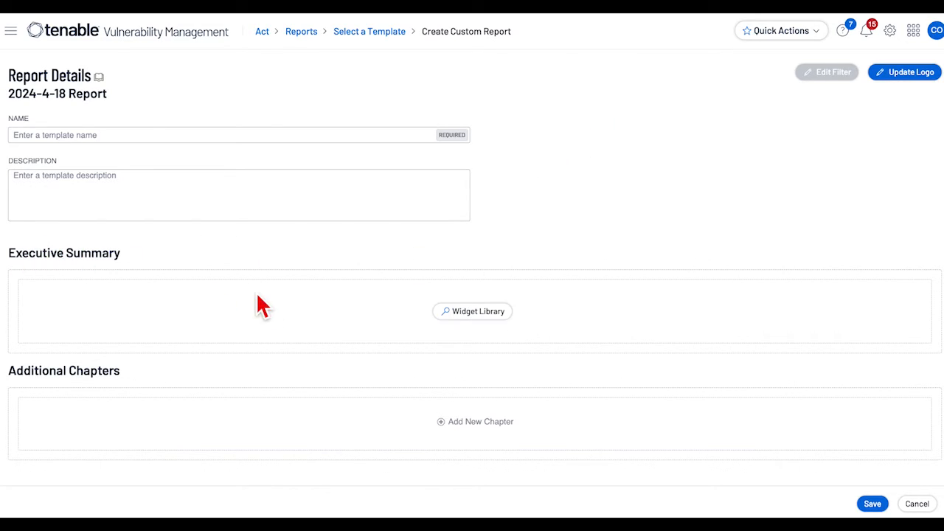
mouse_move(472, 311)
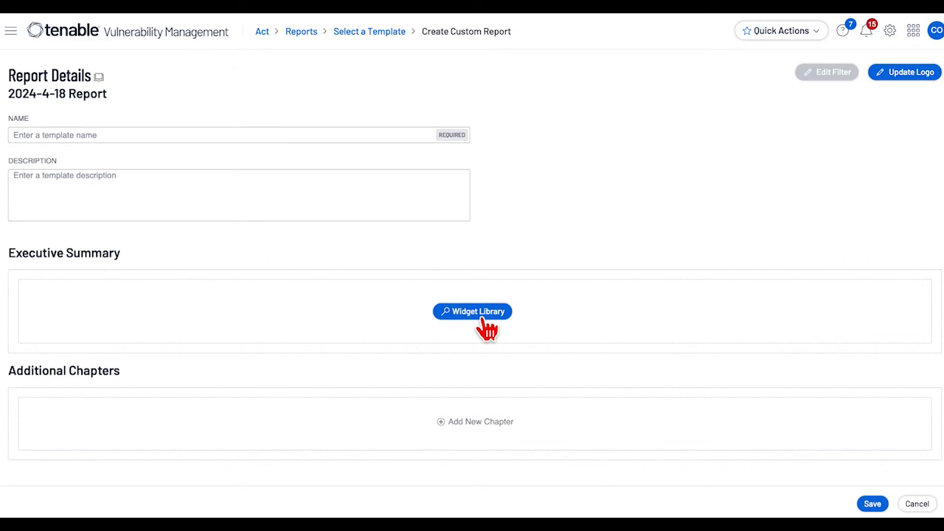
Search the Widget Library for 'windows' and add the Windows Checks and CIS Windows 10 v2.0.0 widgets
left_click(472, 310)
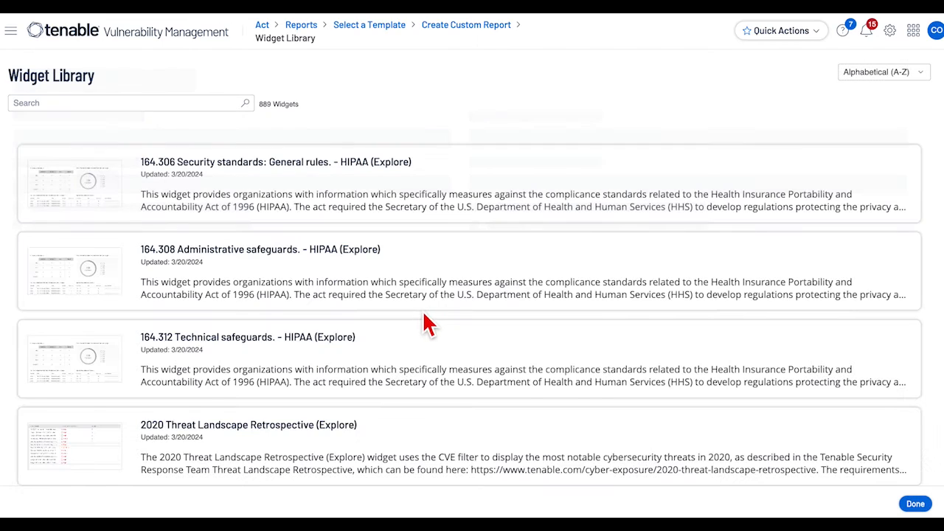
left_click(125, 102)
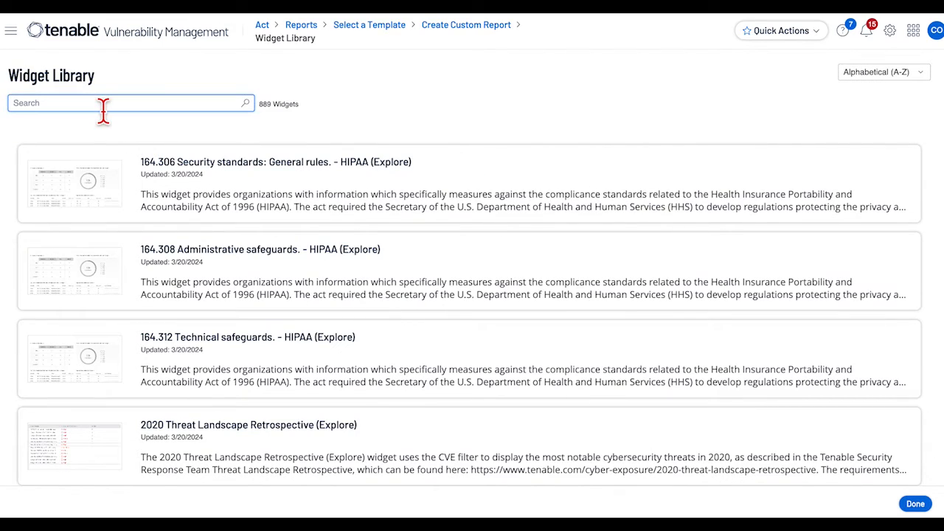
type("windows")
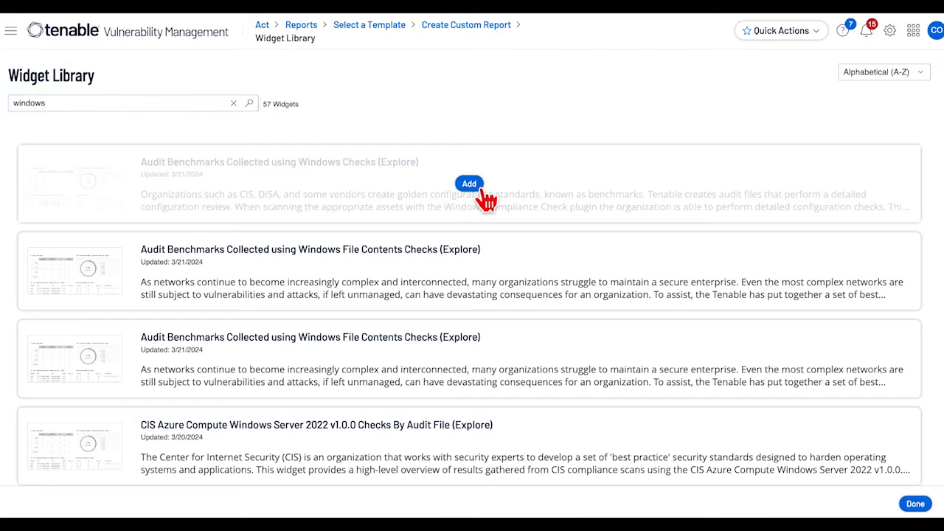
left_click(470, 183)
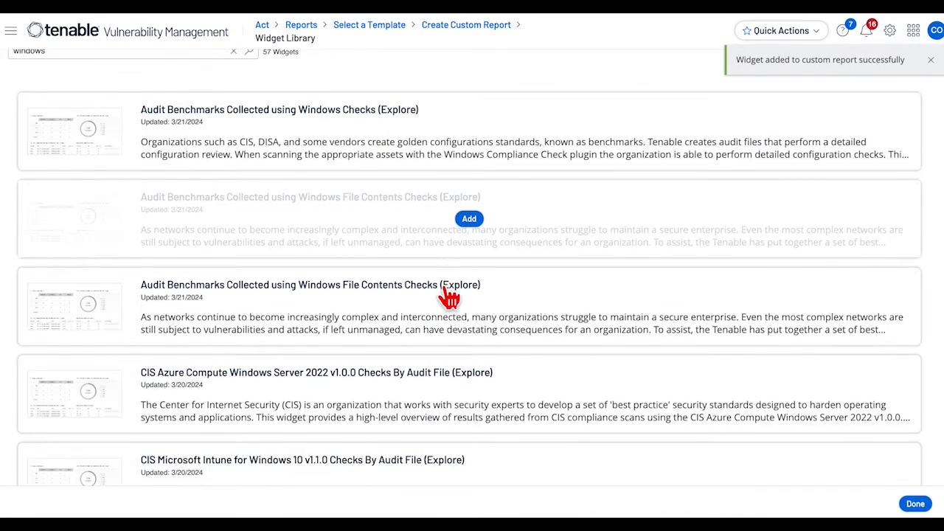
scroll("down", 3)
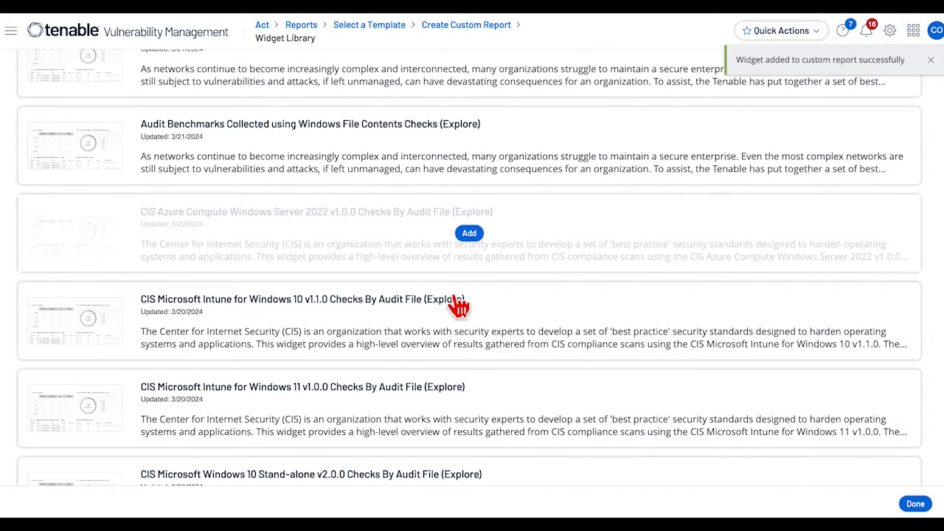
scroll("down", 3)
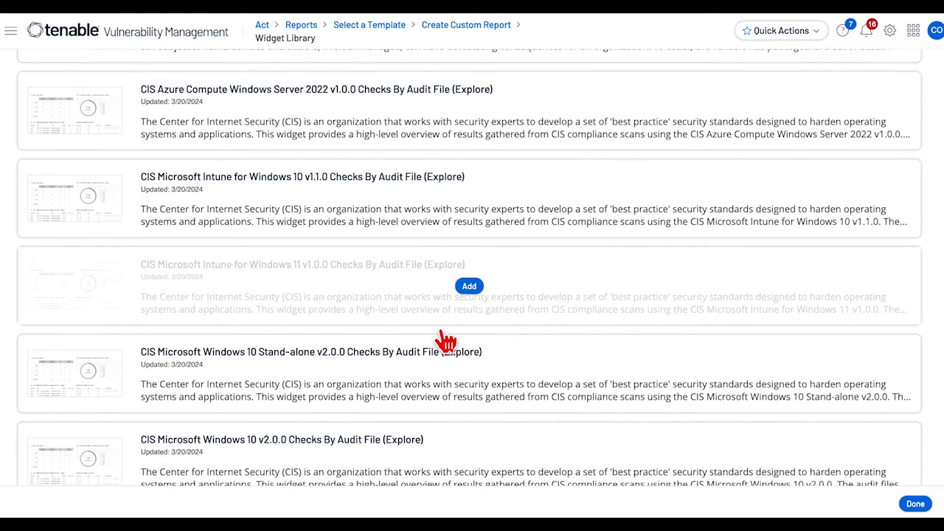
scroll("down", 3)
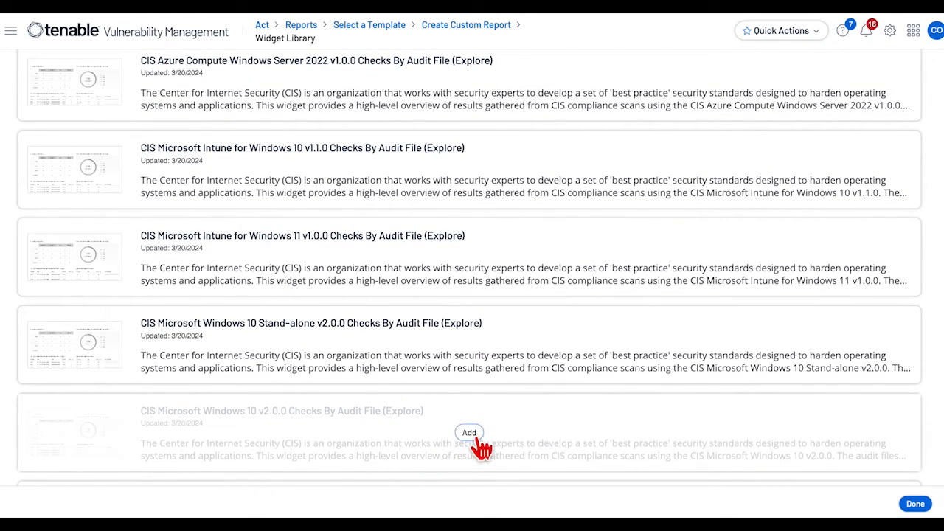
left_click(469, 432)
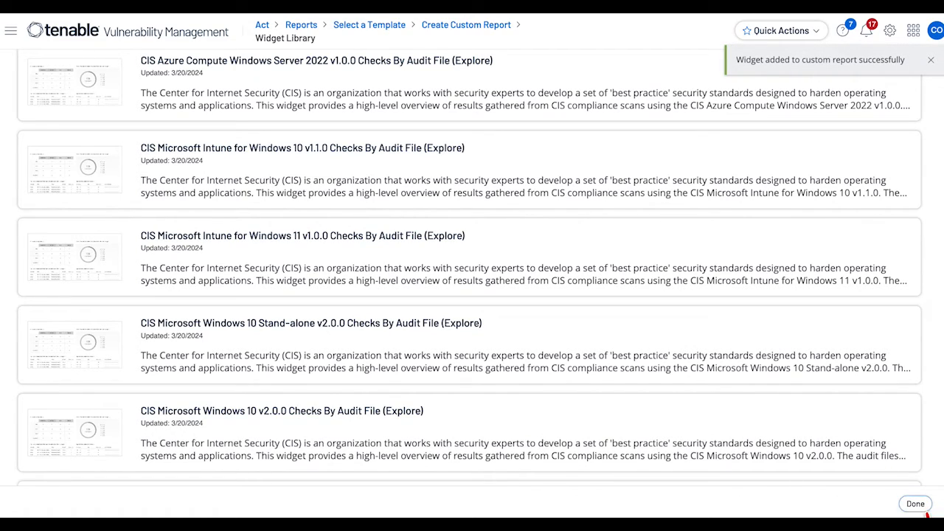
left_click(915, 504)
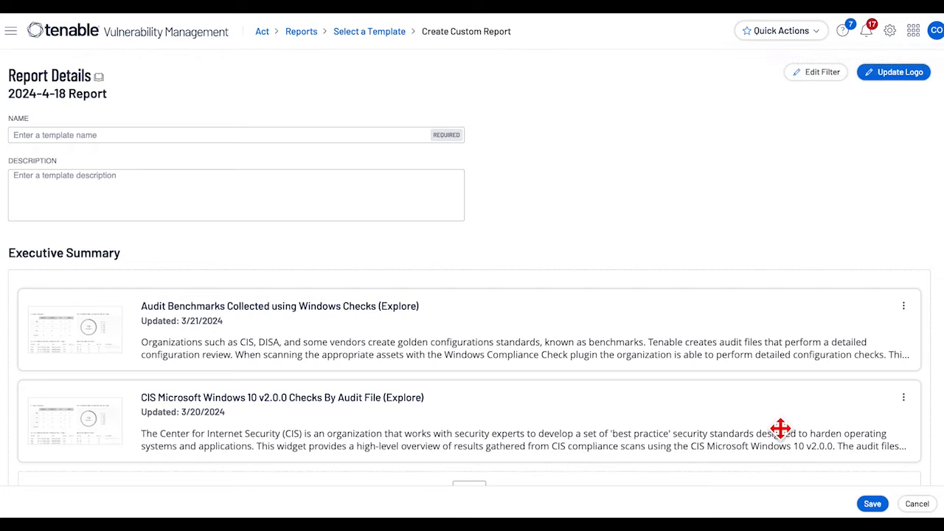
Under Additional Chapters, bring up the Chapter Library of 730 chapters
scroll("down", 3)
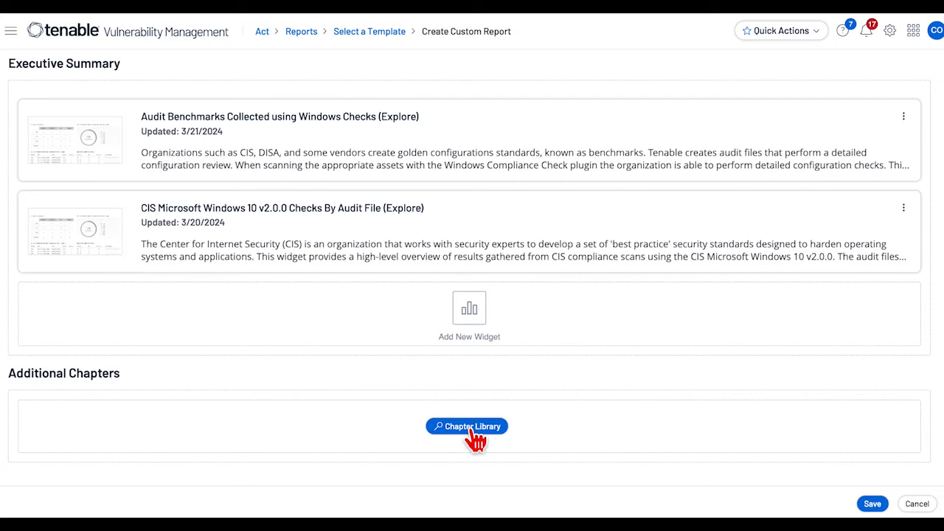
left_click(466, 426)
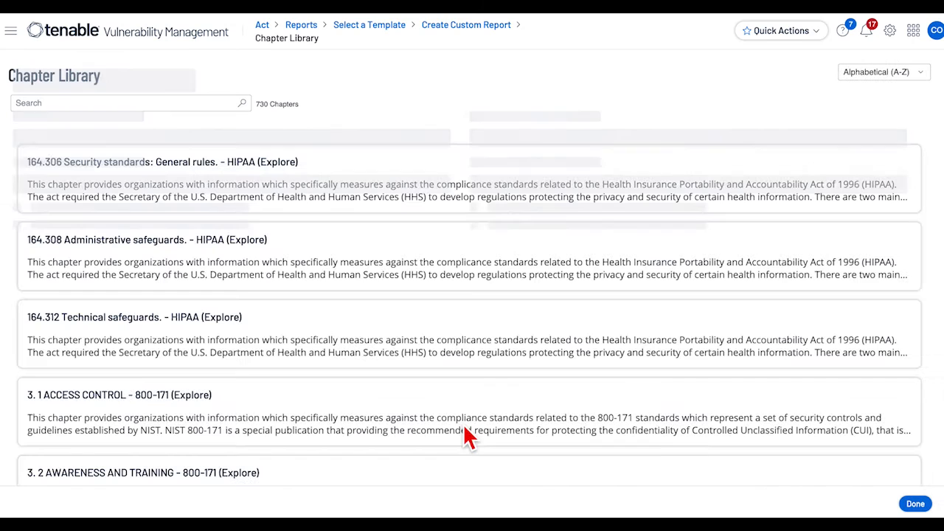
Search chapters for 'wind' and add the Windows Checks and CIS Windows 10 v2.0.0 chapters
left_click(130, 102)
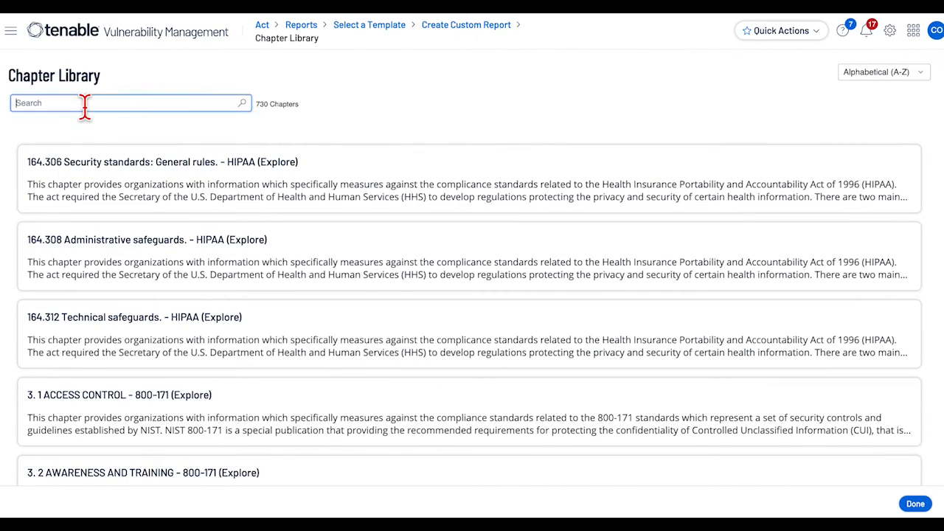
type("w")
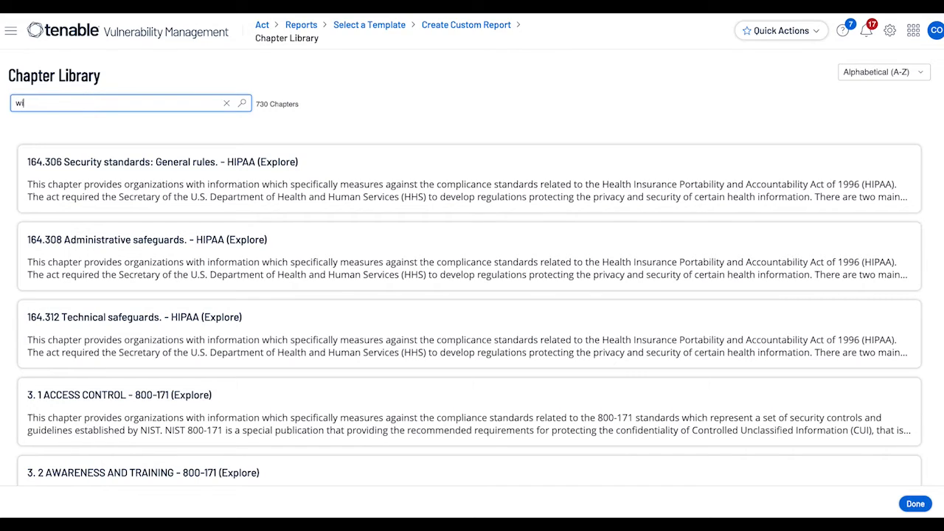
type("indows")
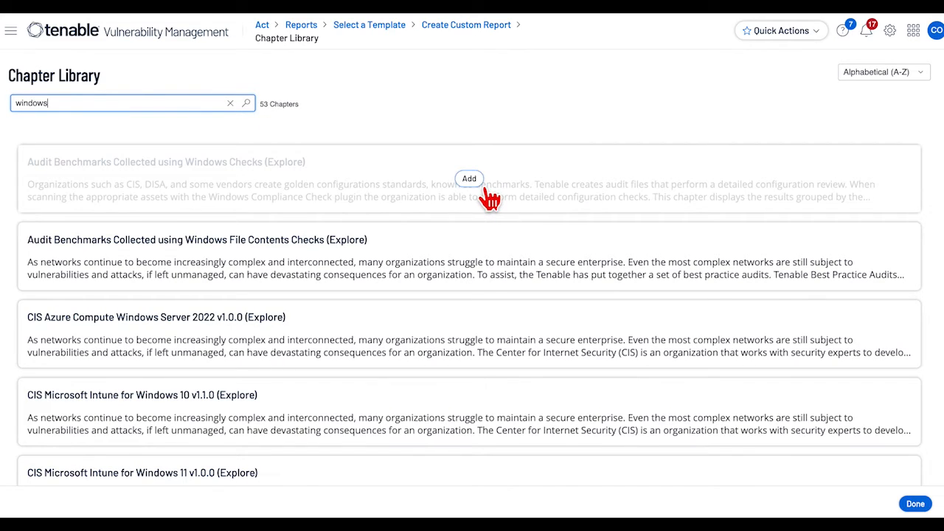
left_click(469, 179)
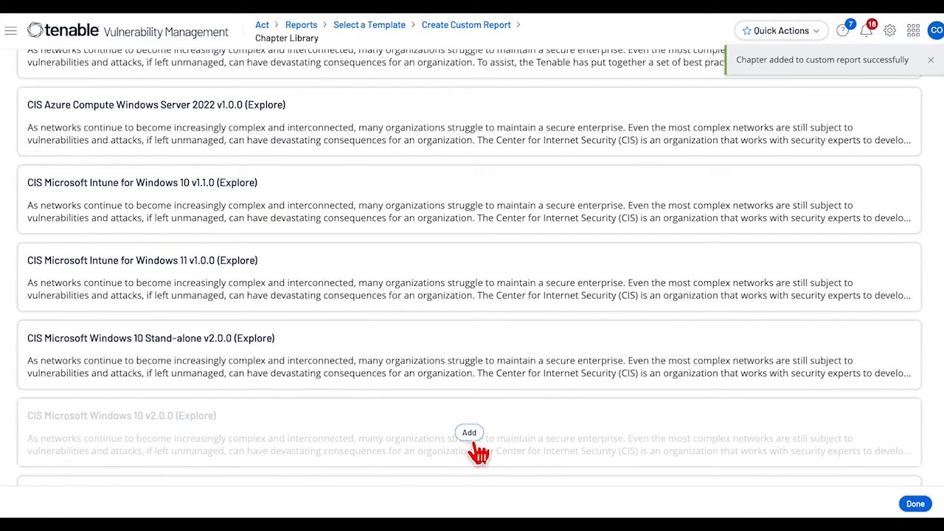
left_click(469, 432)
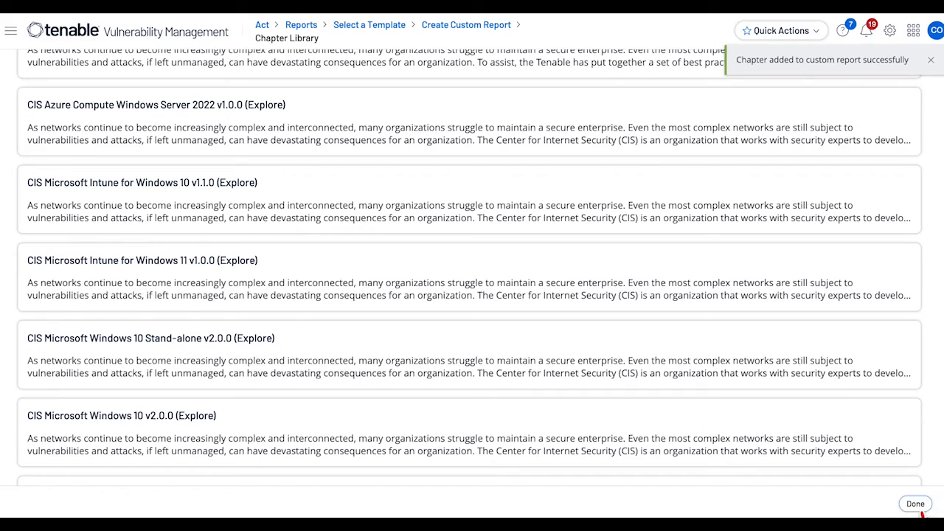
left_click(914, 503)
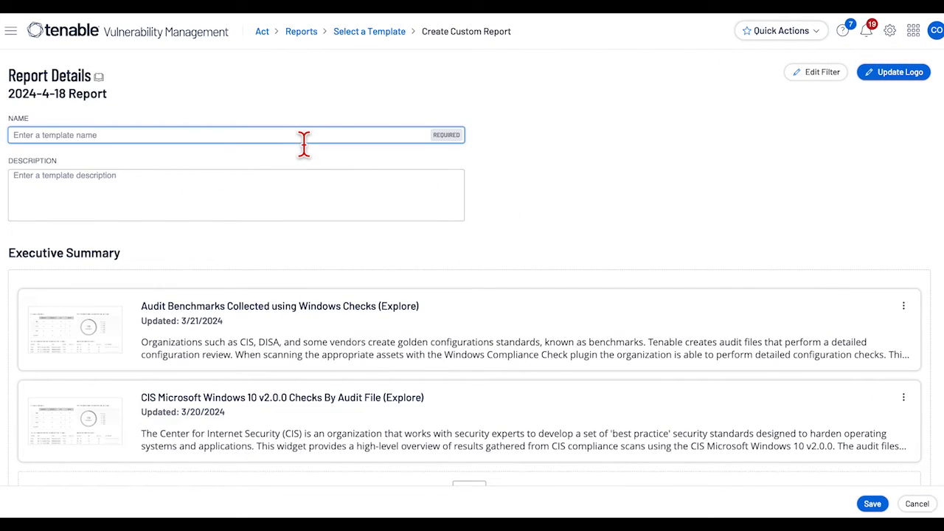
Enter 'Custom Report' as the report name and save the report
type("Customer")
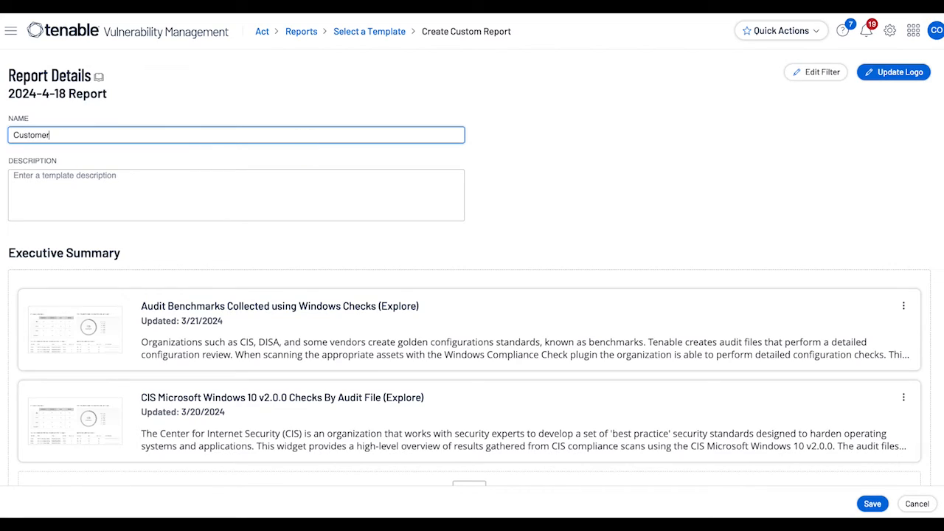
key("BackSpace")
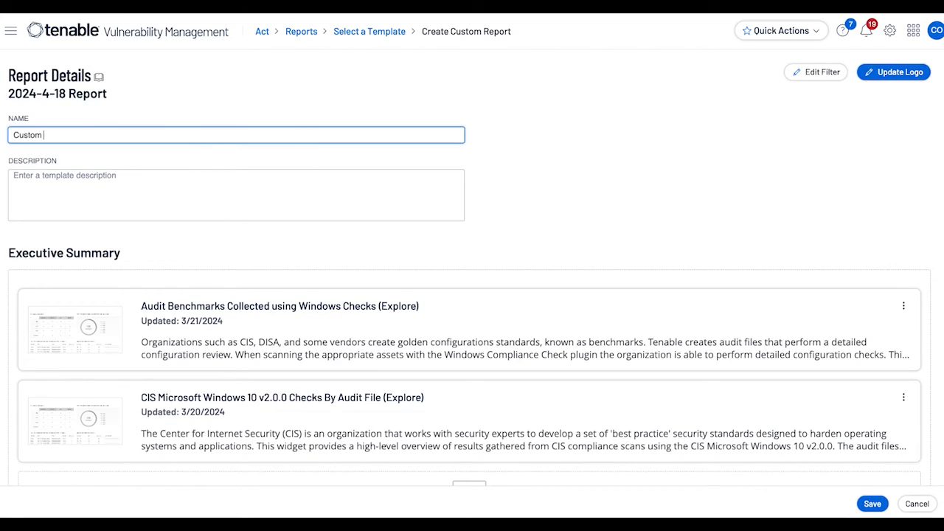
type("Report")
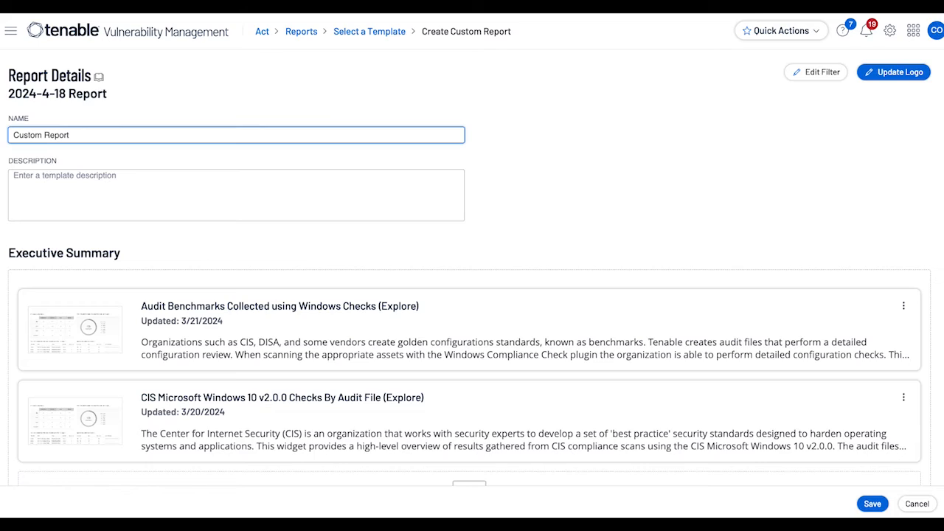
mouse_move(872, 504)
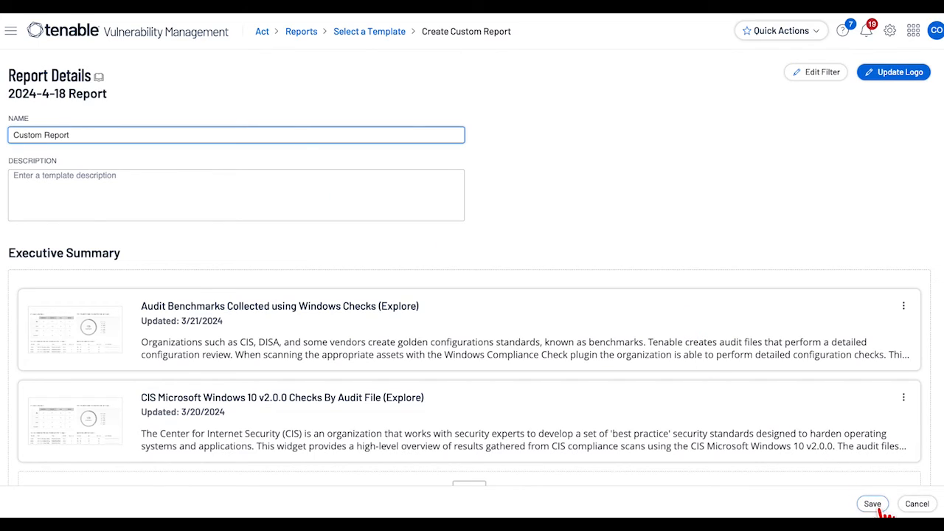
left_click(872, 504)
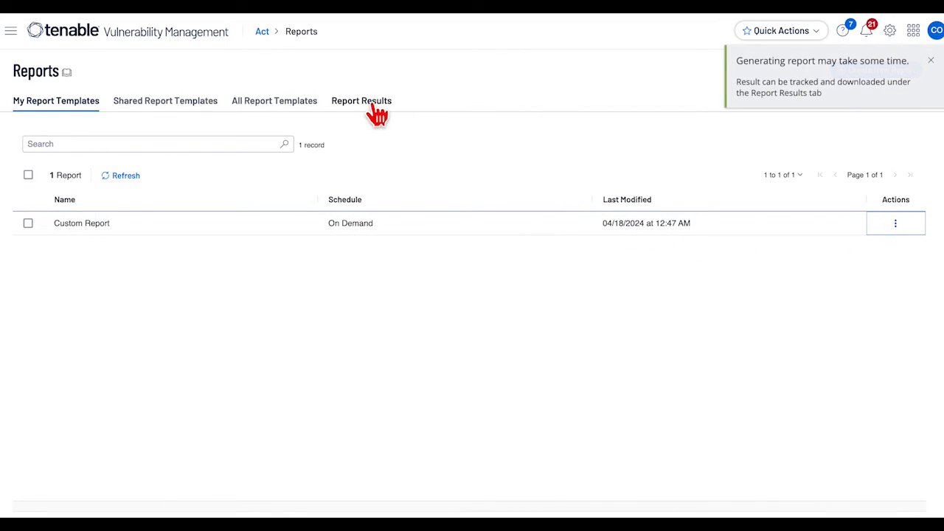
Show Report Results, where Custom Report is listed as Running
left_click(362, 100)
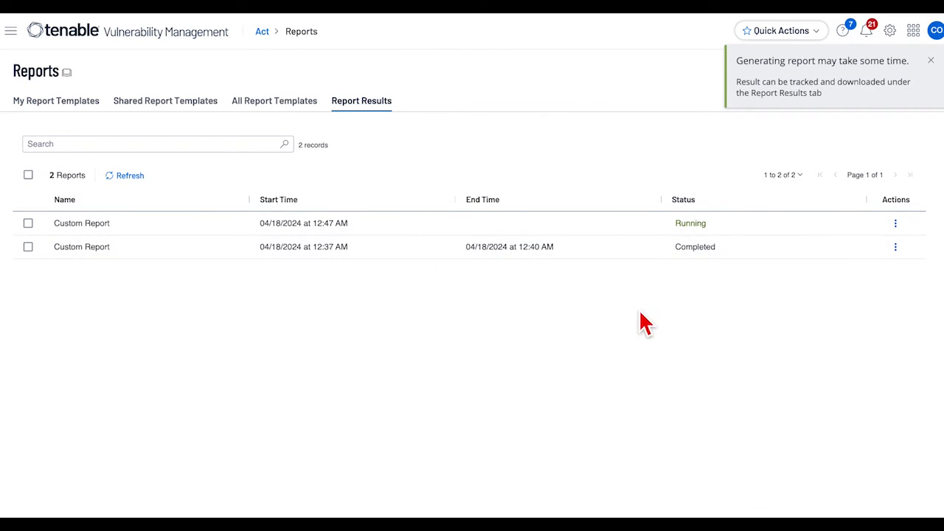
mouse_move(568, 288)
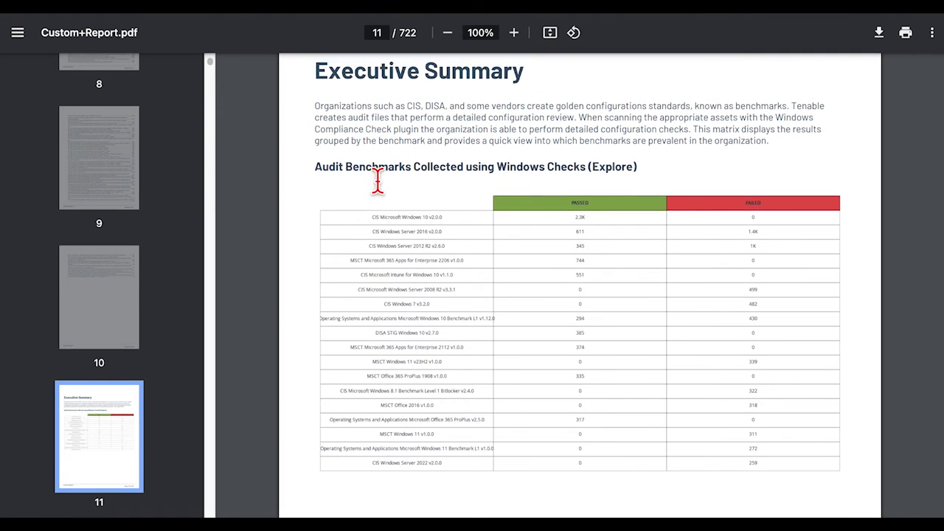
Scroll Custom+Report.pdf from page 11 to page 19's 'Web content' audit check details
scroll("down", 3)
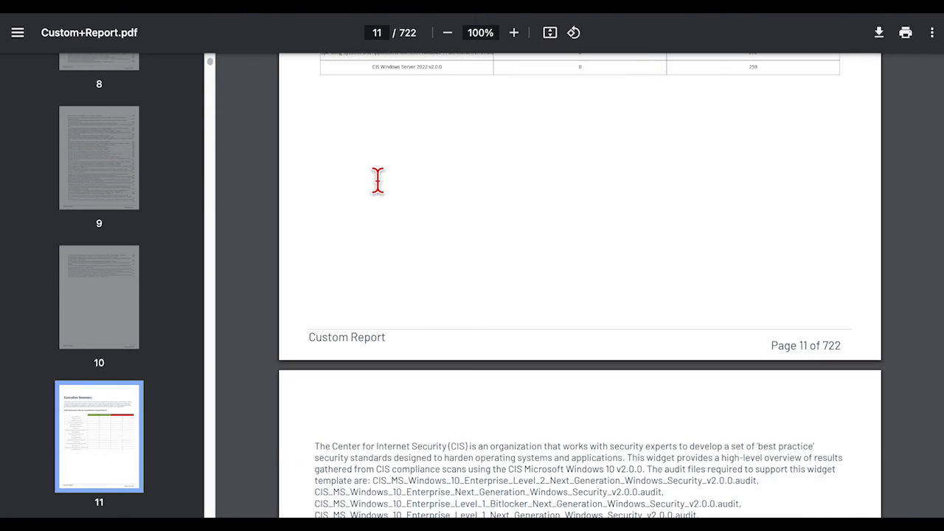
scroll("down", 3)
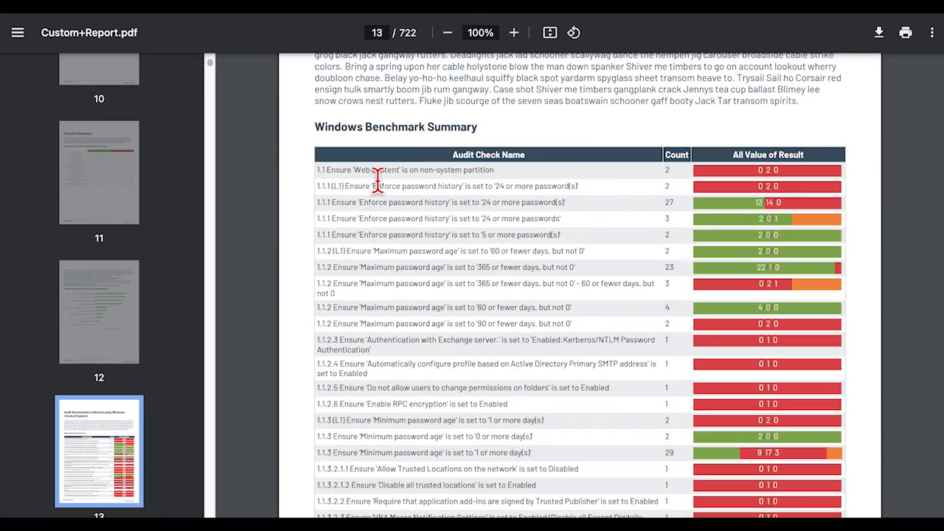
scroll("down", 3)
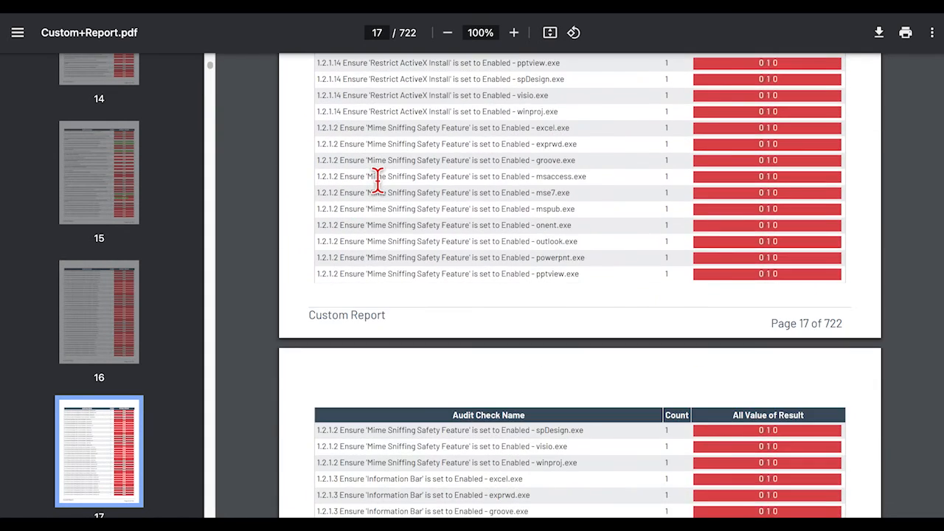
scroll("down", 3)
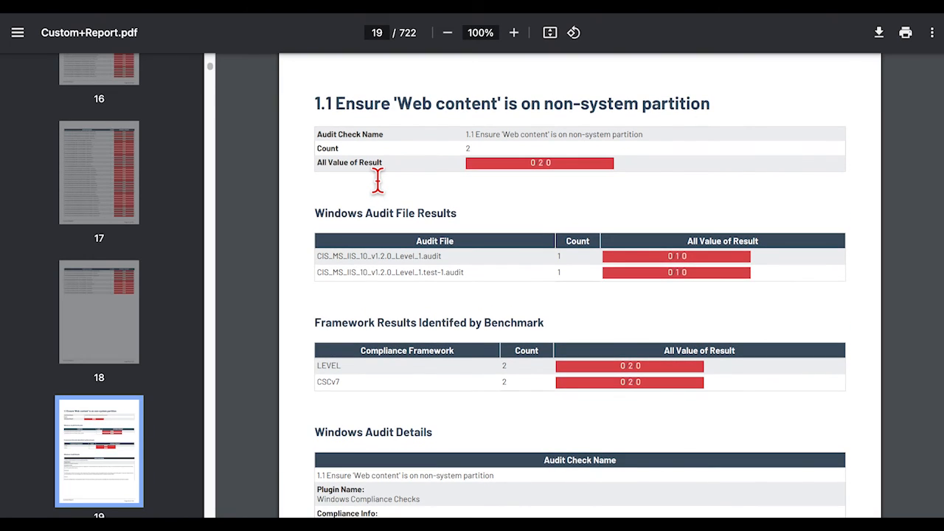
mouse_move(470, 192)
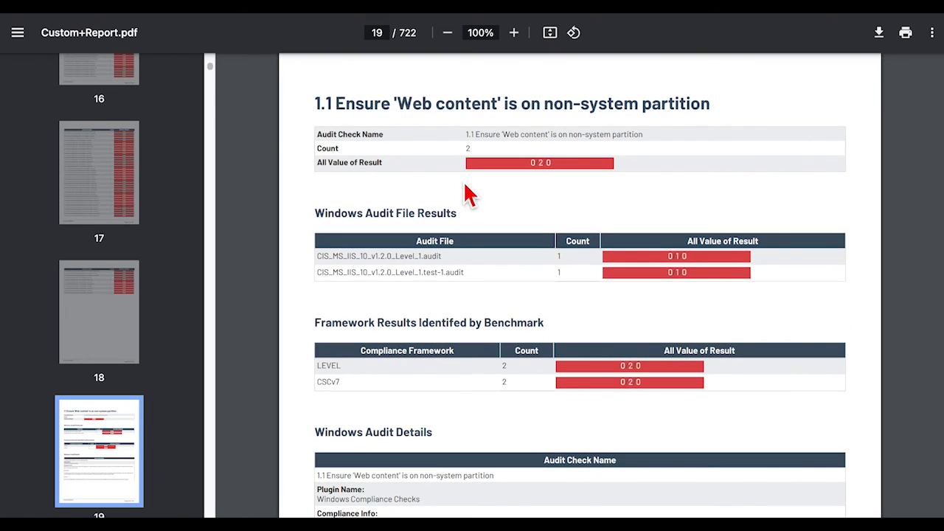